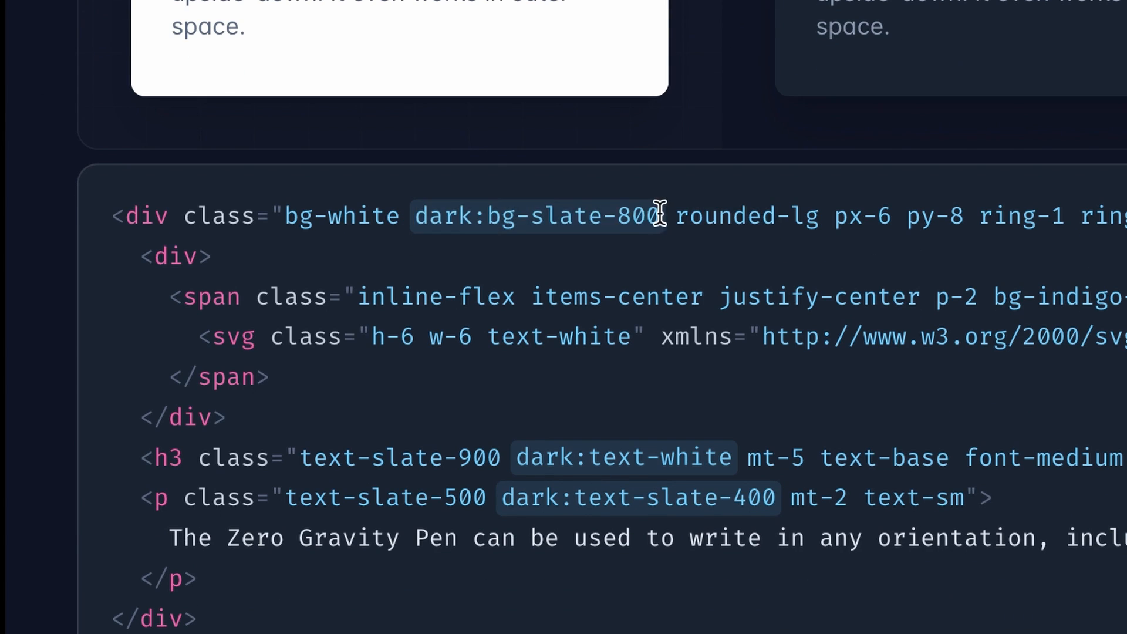
mouse_move(660, 218)
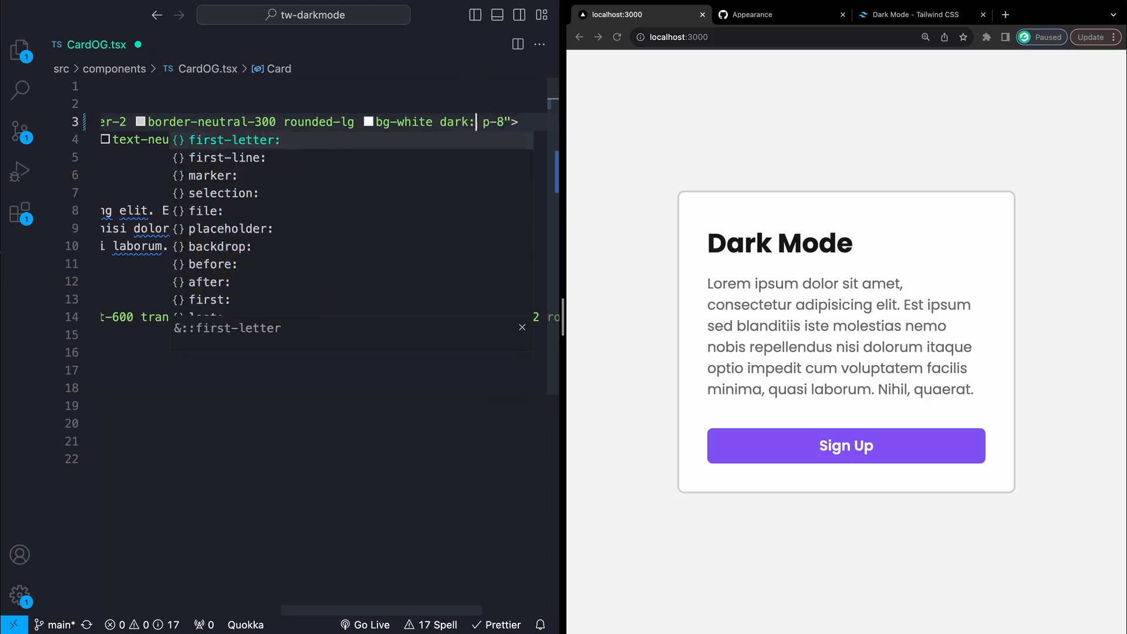
Add dark: background and text variants to the card's classes in CardOG.tsx.
type("dark")
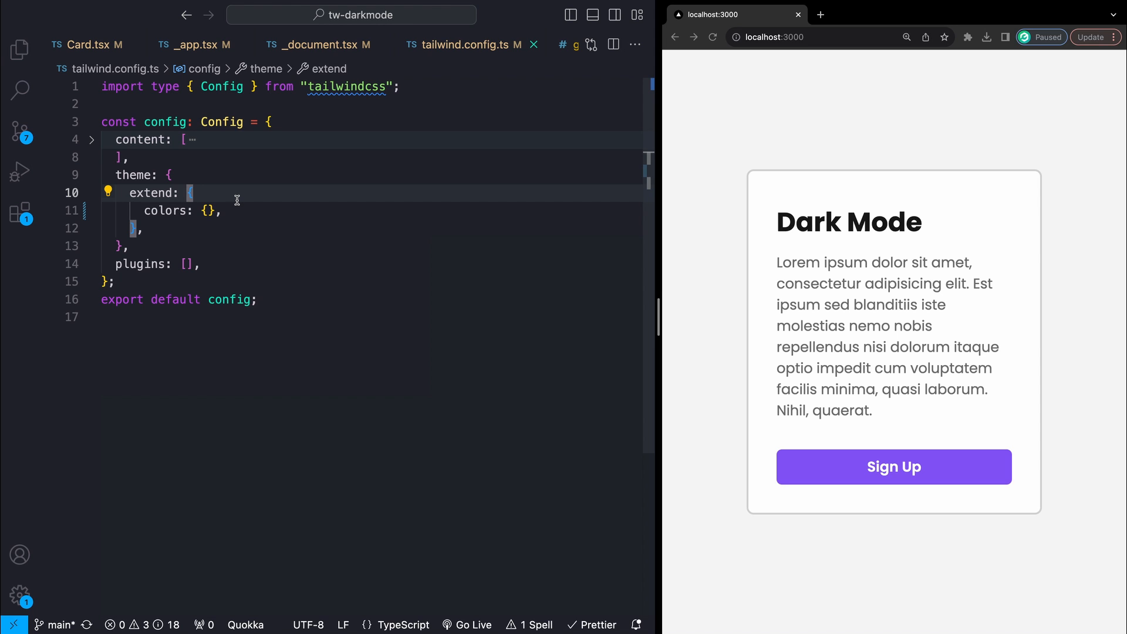
Add grape: "rgba(114, 35, 204)" under theme.extend.colors in tailwind.config.ts.
type("grape: \"rgba(114, 35, 204)\",")
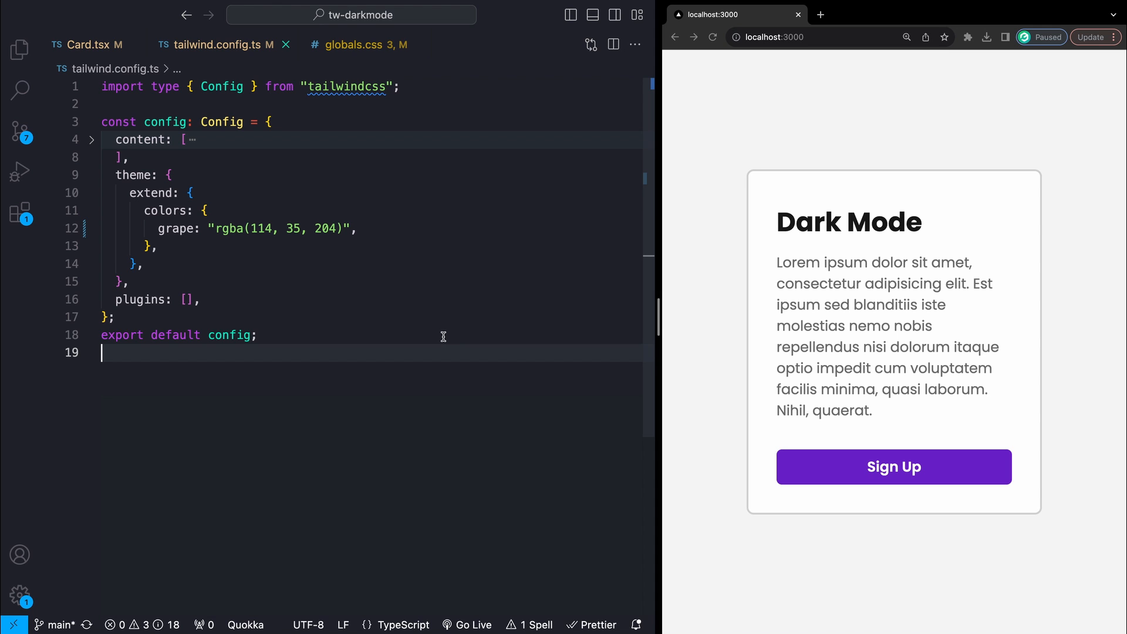
Move the grape rgba value into a --grape variable in globals.css and reference var(--grape).
left_click(355, 227)
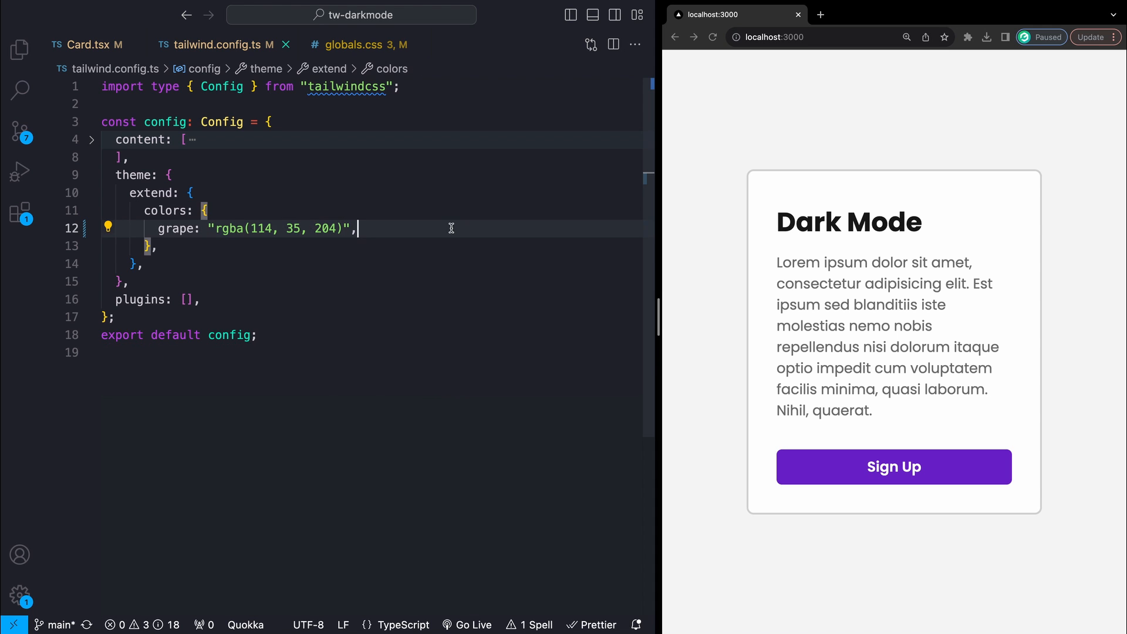
left_click(353, 45)
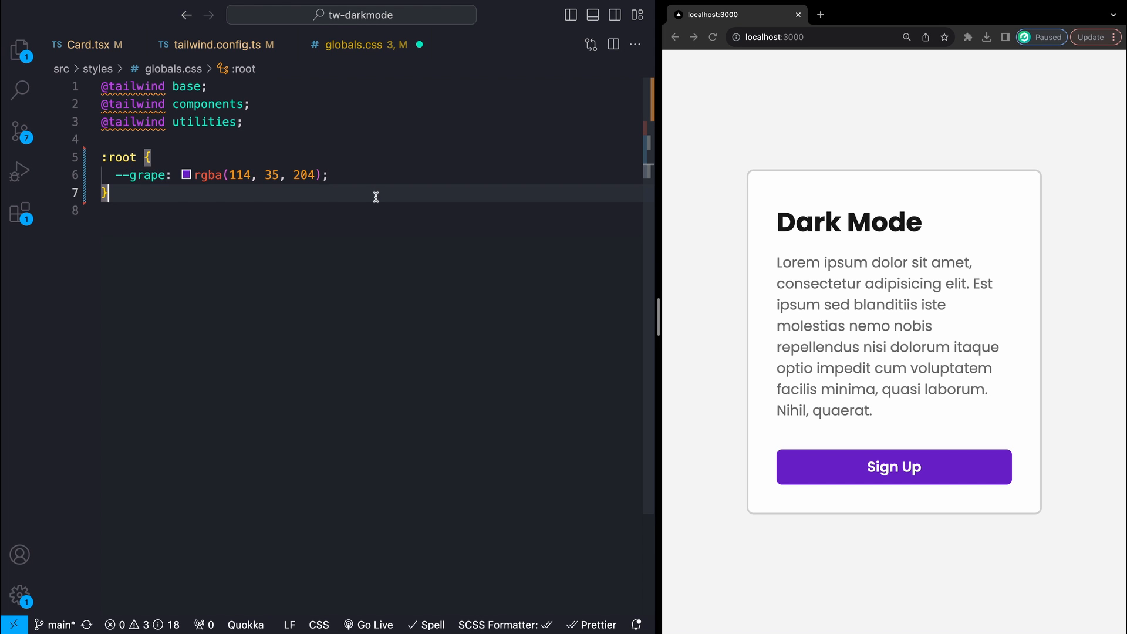
left_click(216, 45)
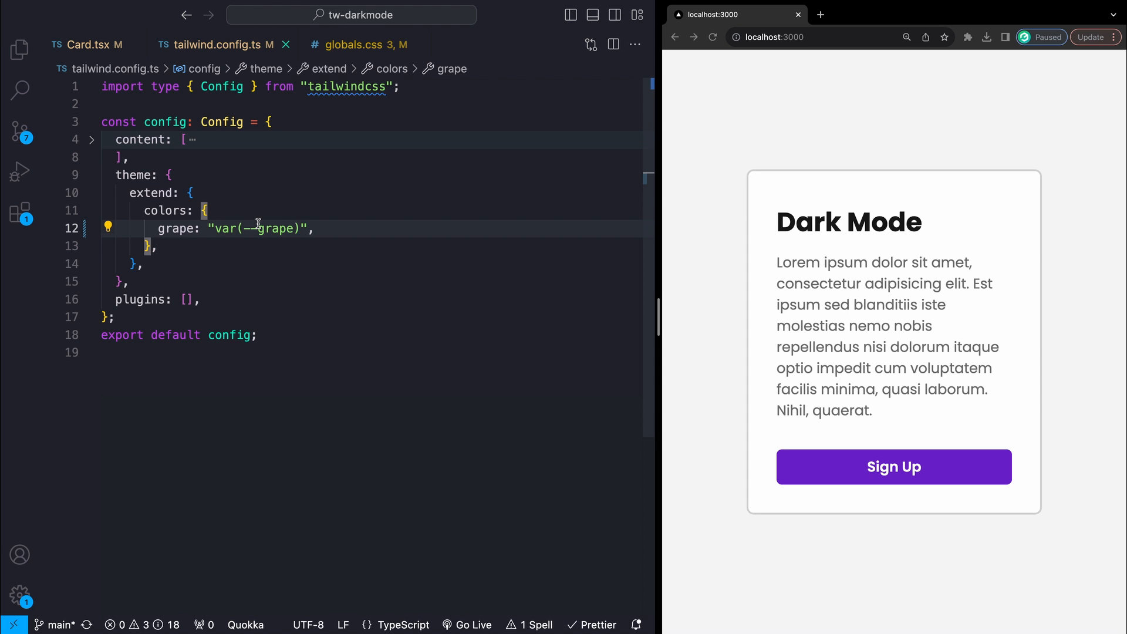
Set the Sign Up button's class in Card.tsx to bg-grape/50.
left_click(93, 44)
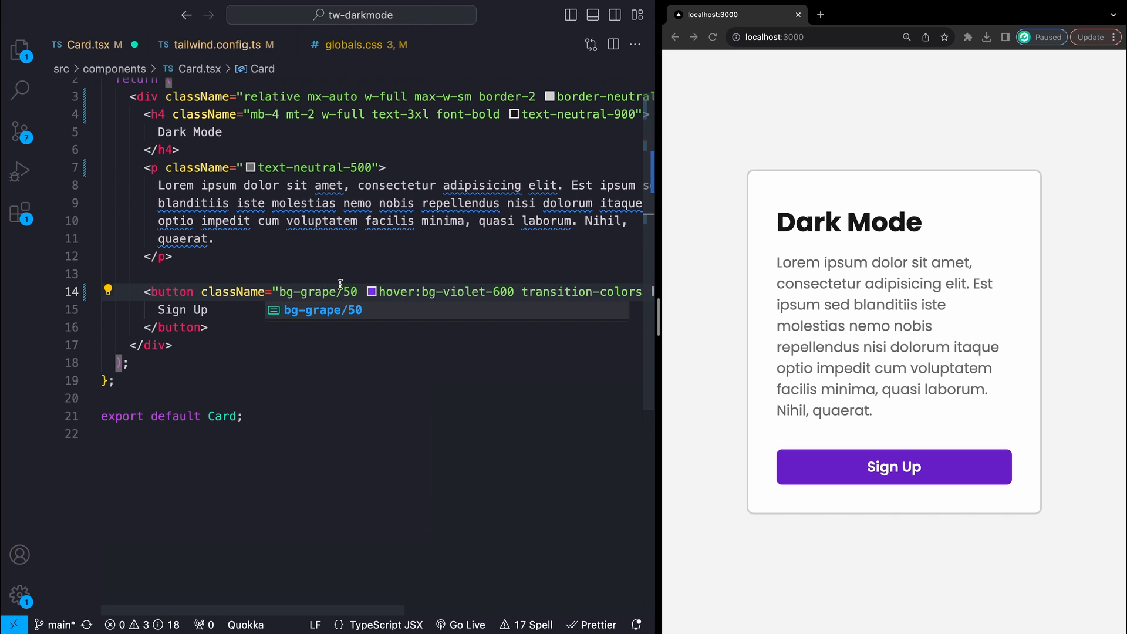
type("bg-black/")
type("grape: \"rgba\",")
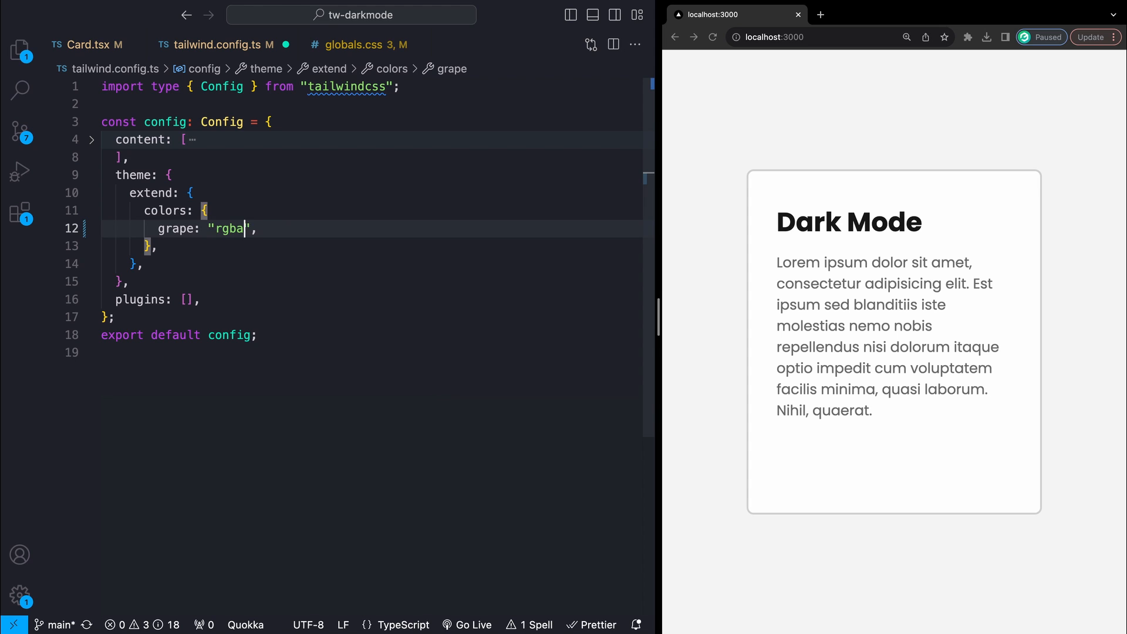
Change the Tailwind grape colour to rgba(var(--grape)) and save.
type("(var(--grape))")
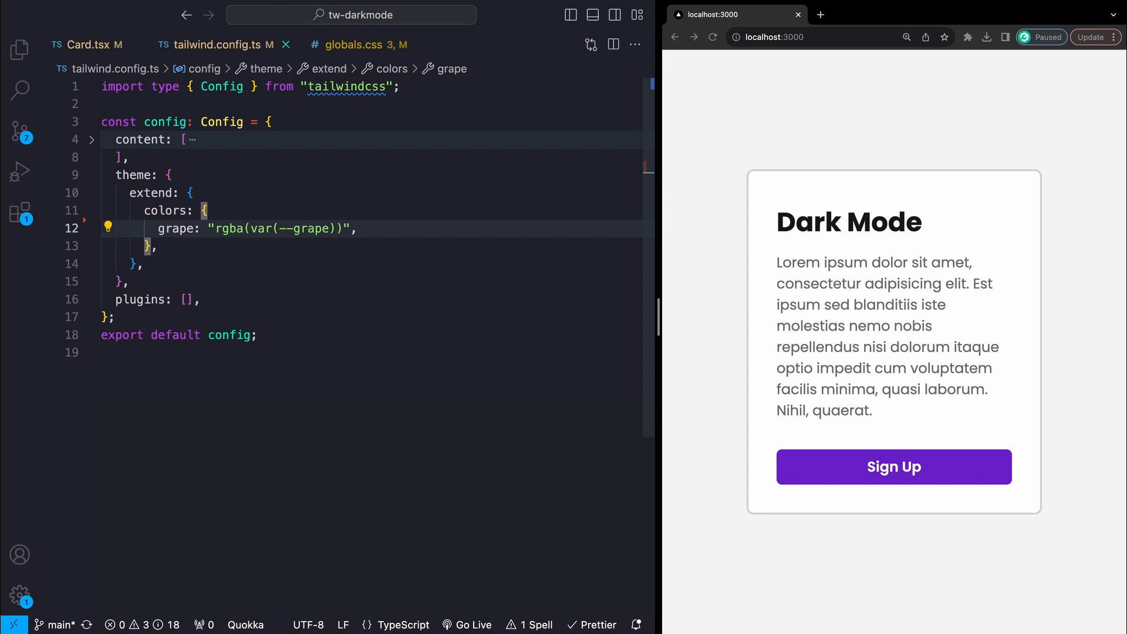
left_click(80, 45)
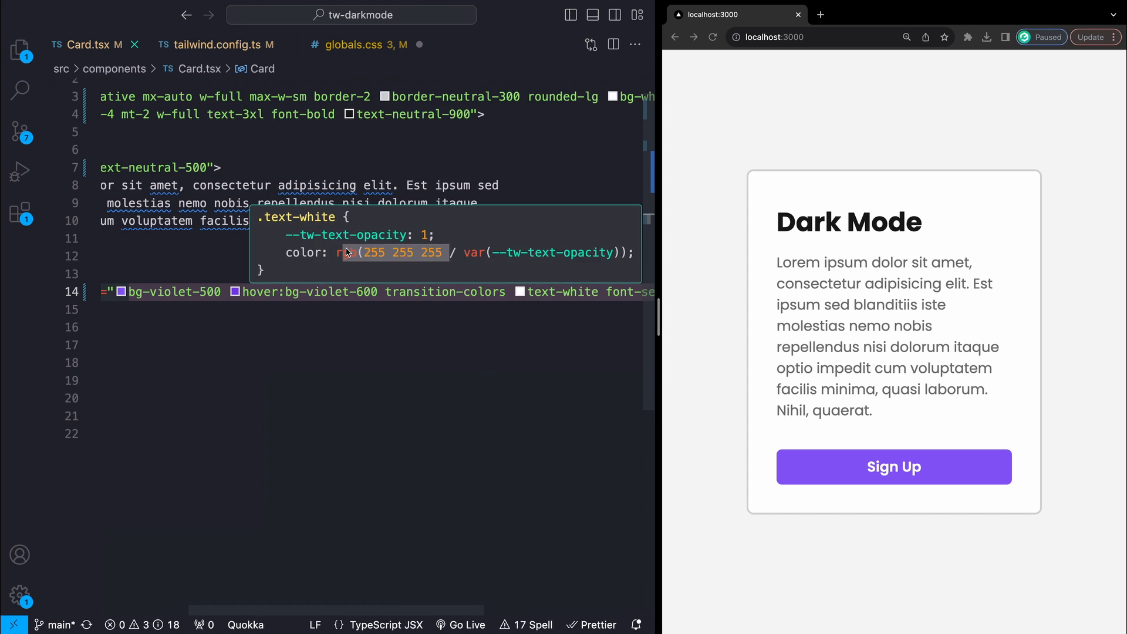
Swap Card.tsx colours for border-border, bg-card, text-copy-primary, bg-cta and cta-text classes.
left_click(219, 45)
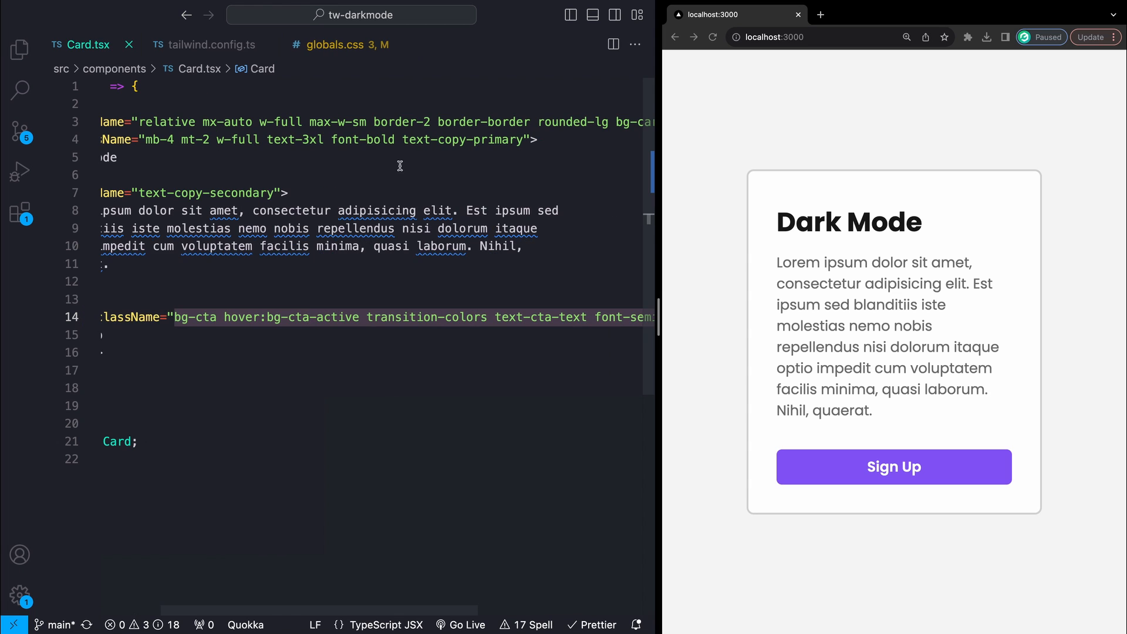
mouse_move(893, 467)
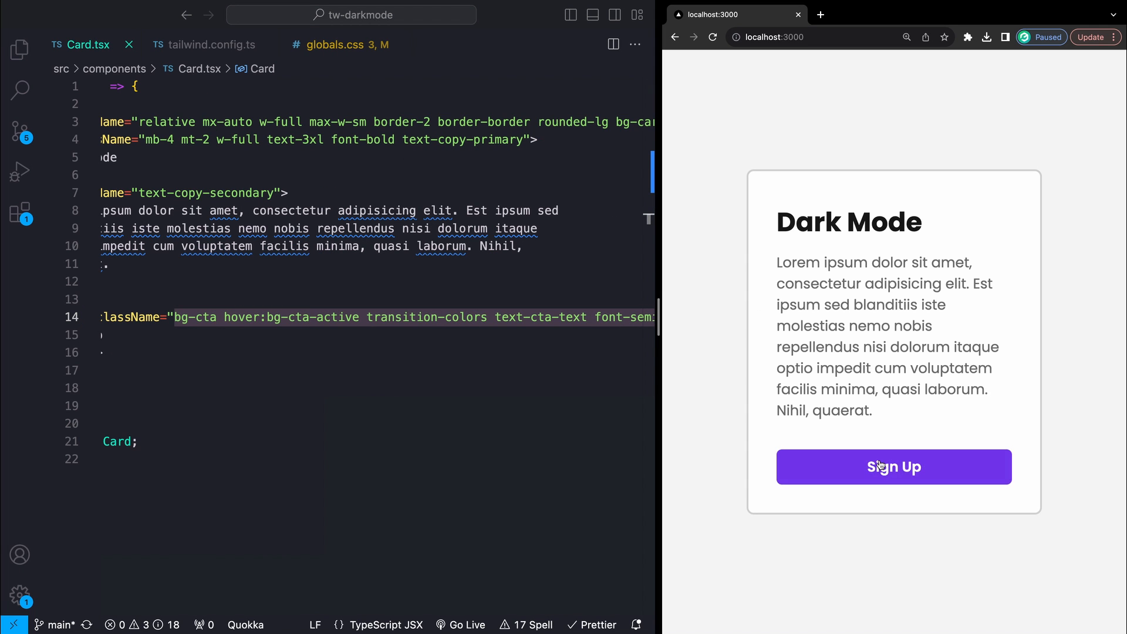
Rename the :root selector in globals.css to .light.
left_click(334, 44)
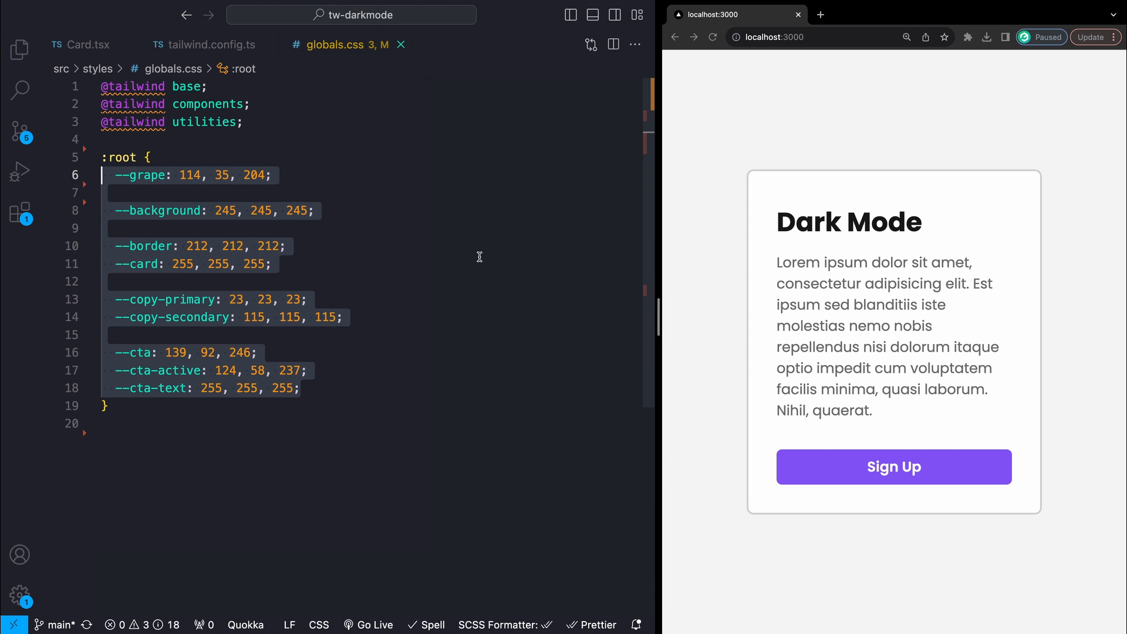
double_click(171, 317)
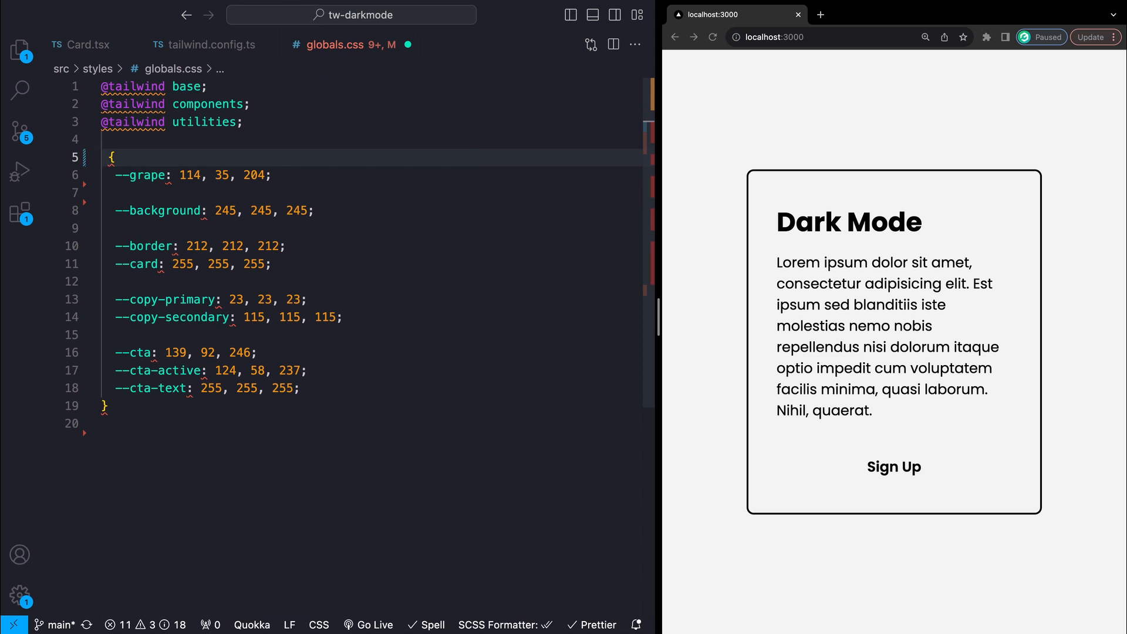
type(".light")
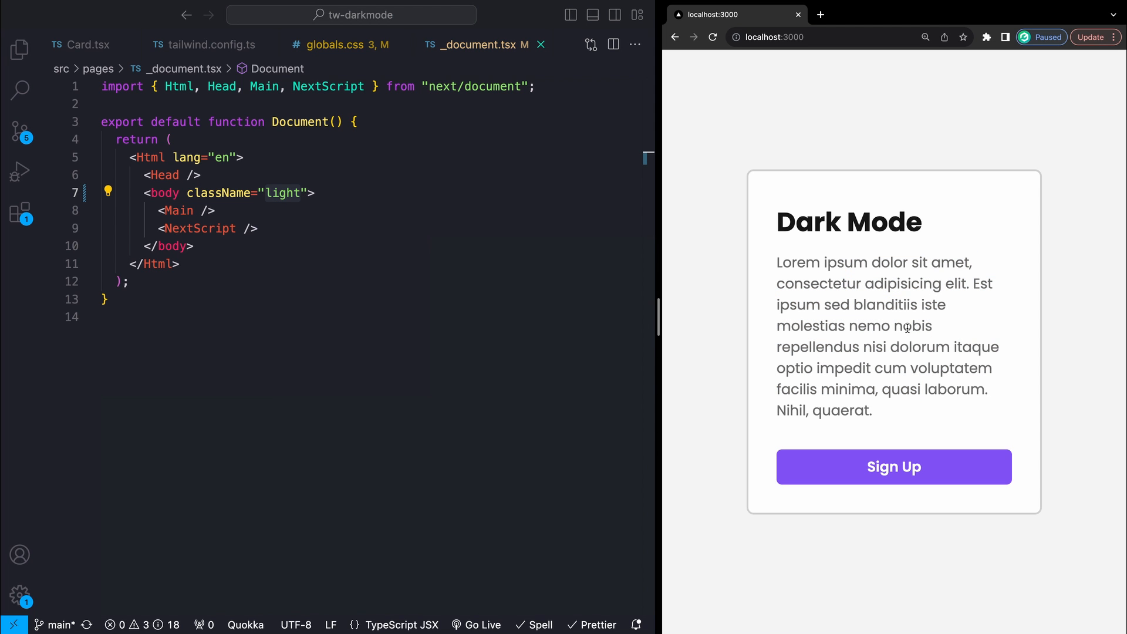
mouse_move(908, 326)
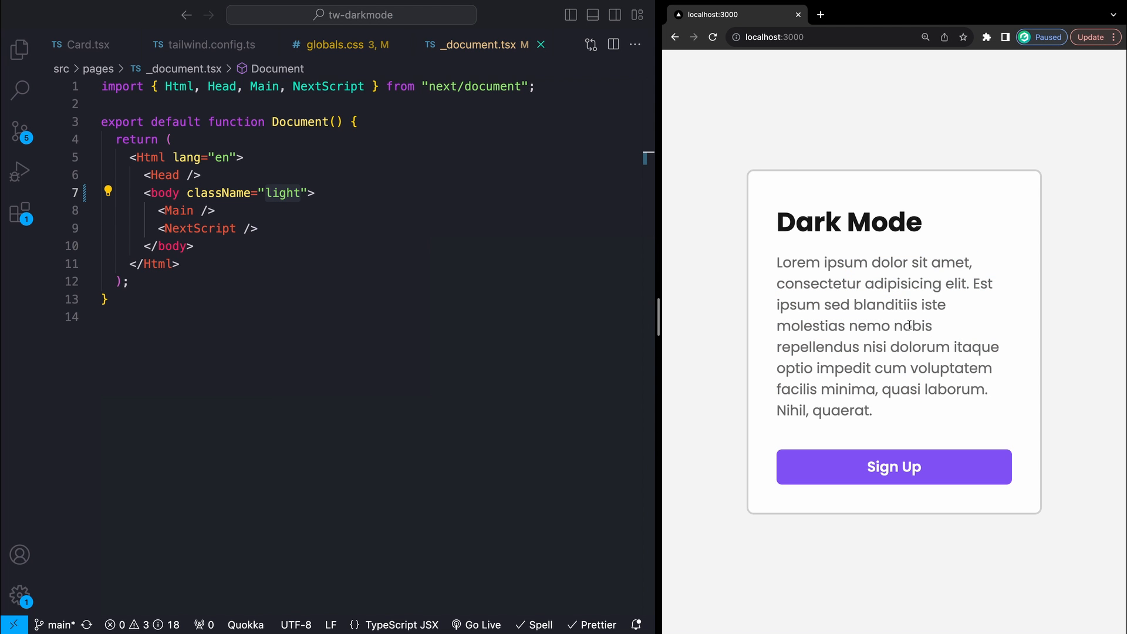
Change the body className in _document.tsx from light to dark, then to red.
type("dark")
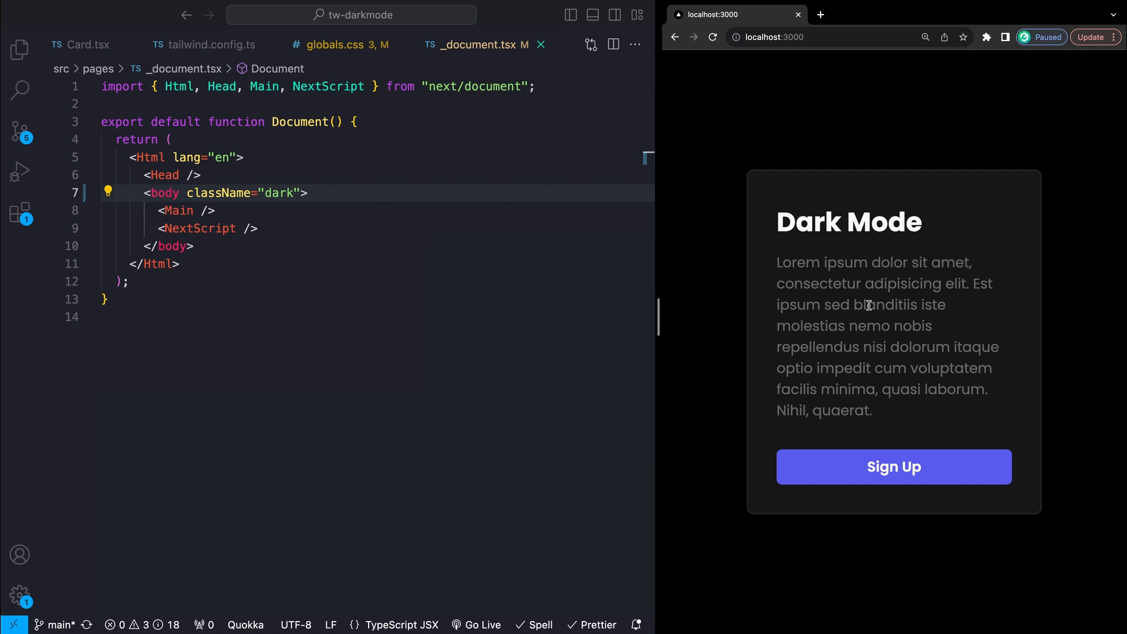
type("red")
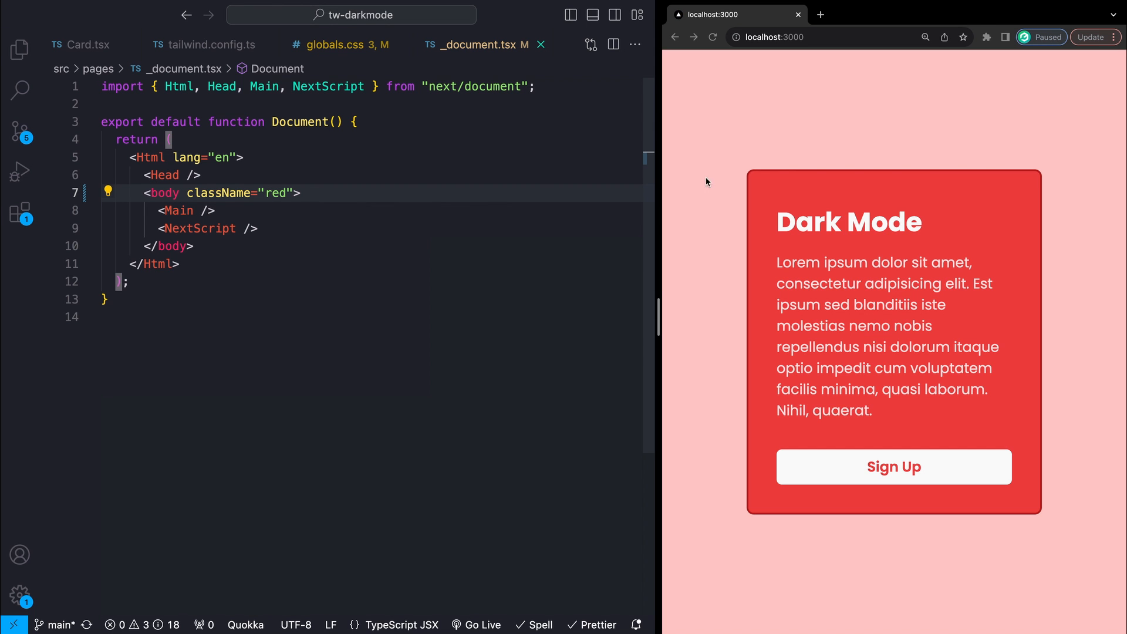
left_click(335, 44)
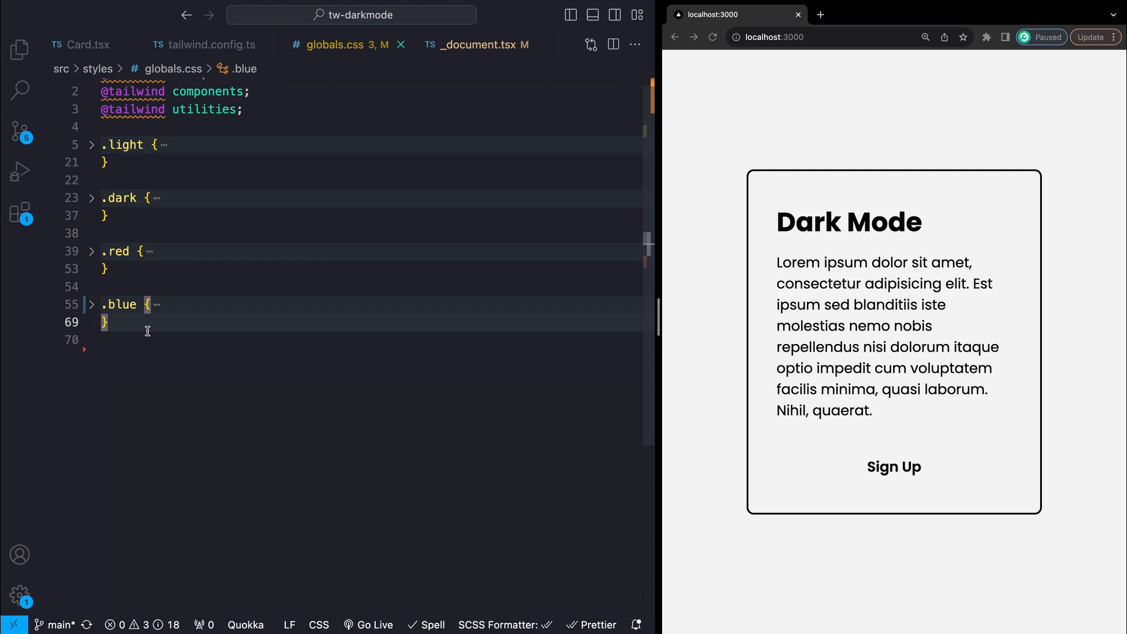
Add a .blue theme block after .light, .dark and .red in globals.css.
key("enter")
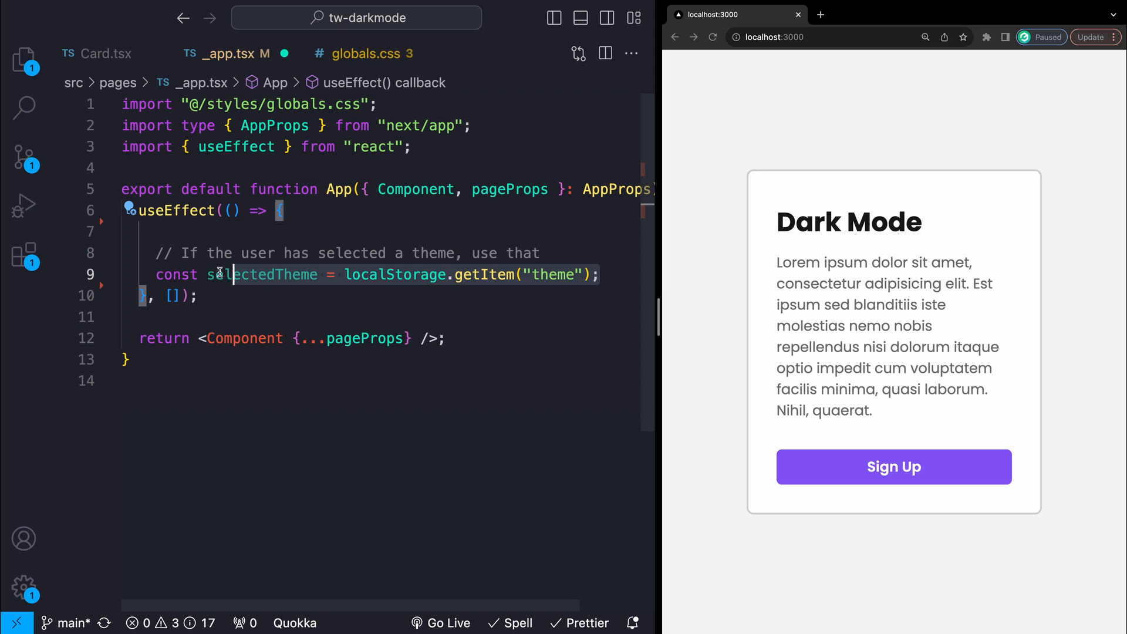
Apply the localStorage theme to document.body.classList, falling back to OS dark or light.
double_click(393, 275)
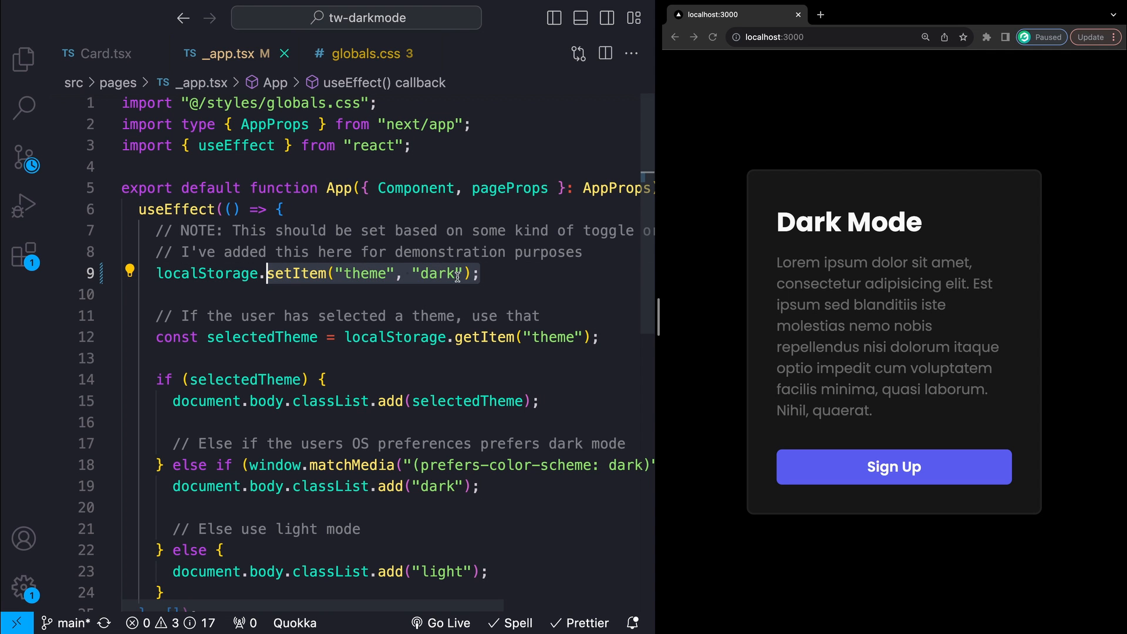
type("red")
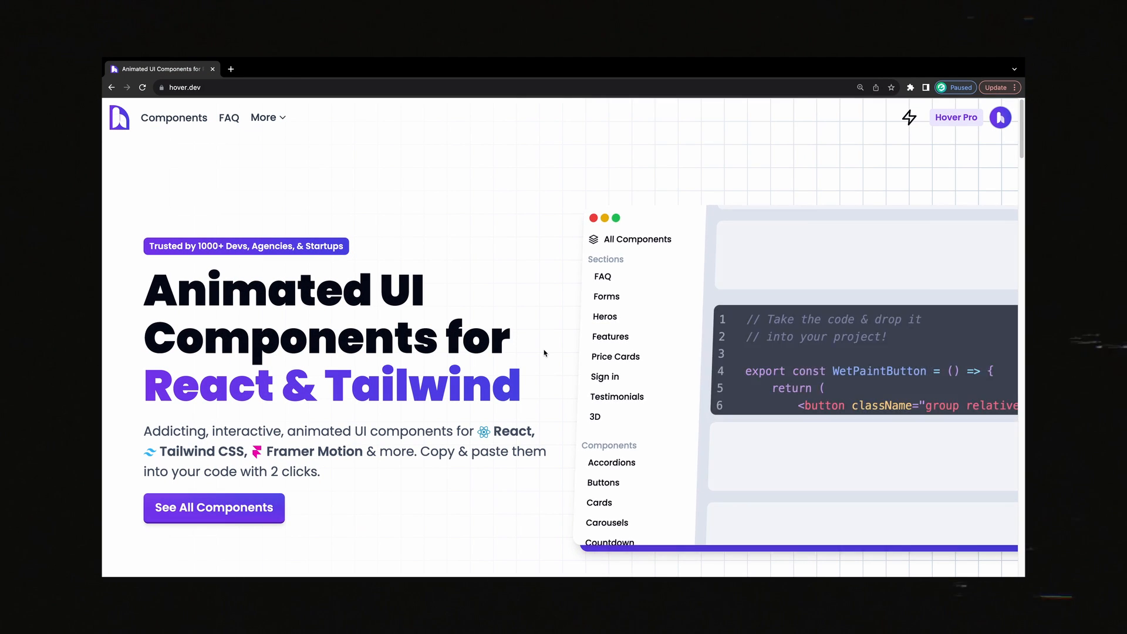
Scroll hover.dev to 'Start here' and advance the carousel to Toggles and Carousels.
scroll("down", 3)
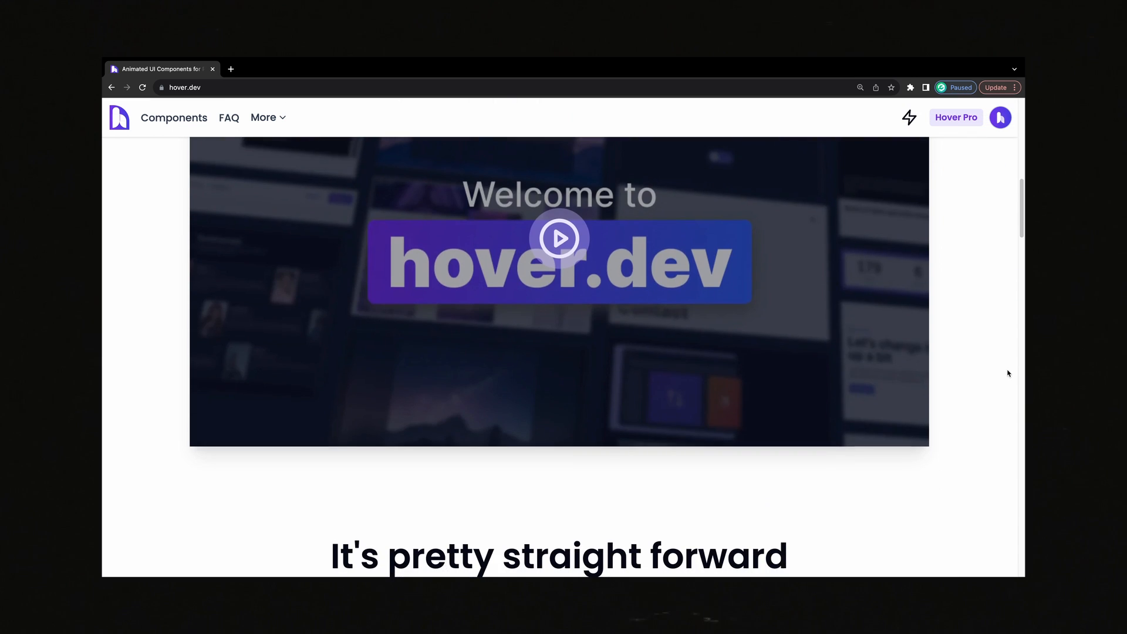
scroll("down", 3)
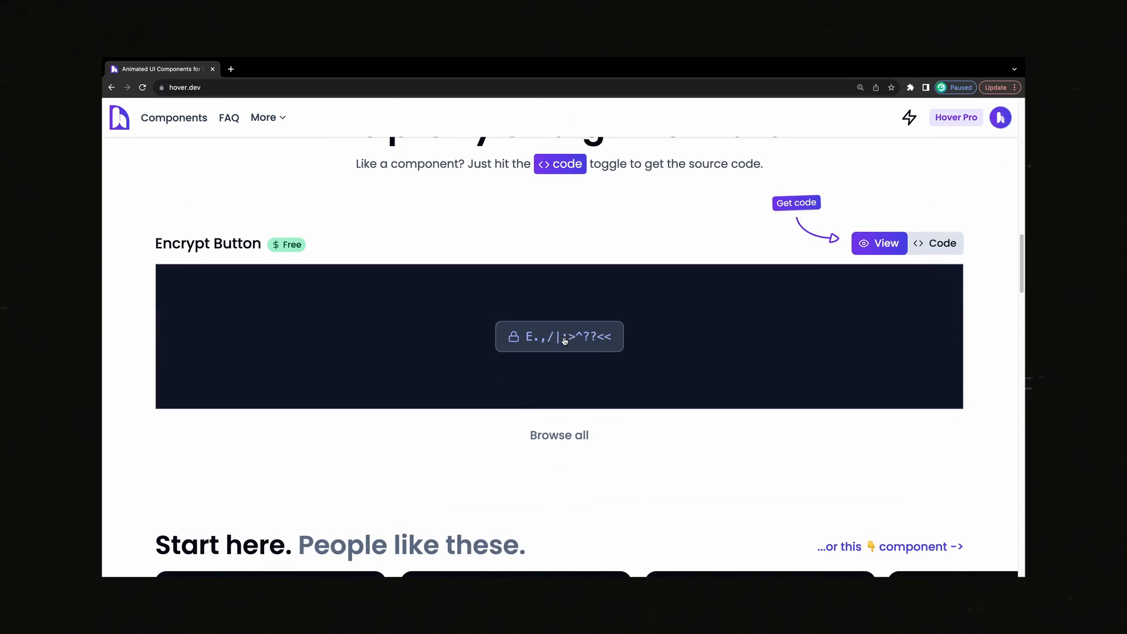
scroll("down", 3)
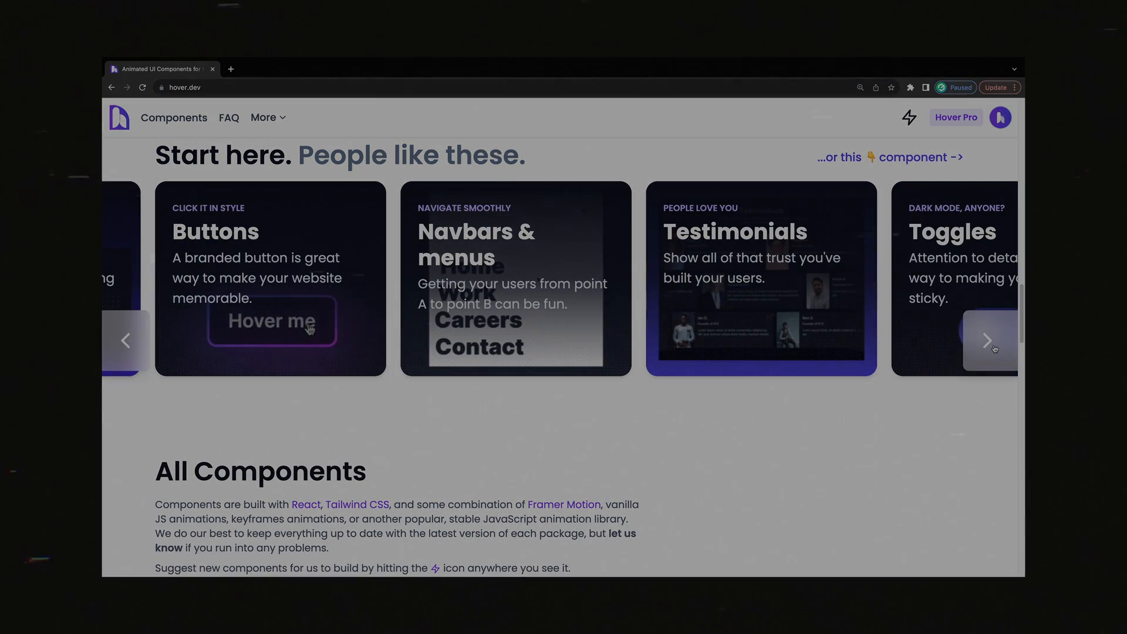
left_click(988, 341)
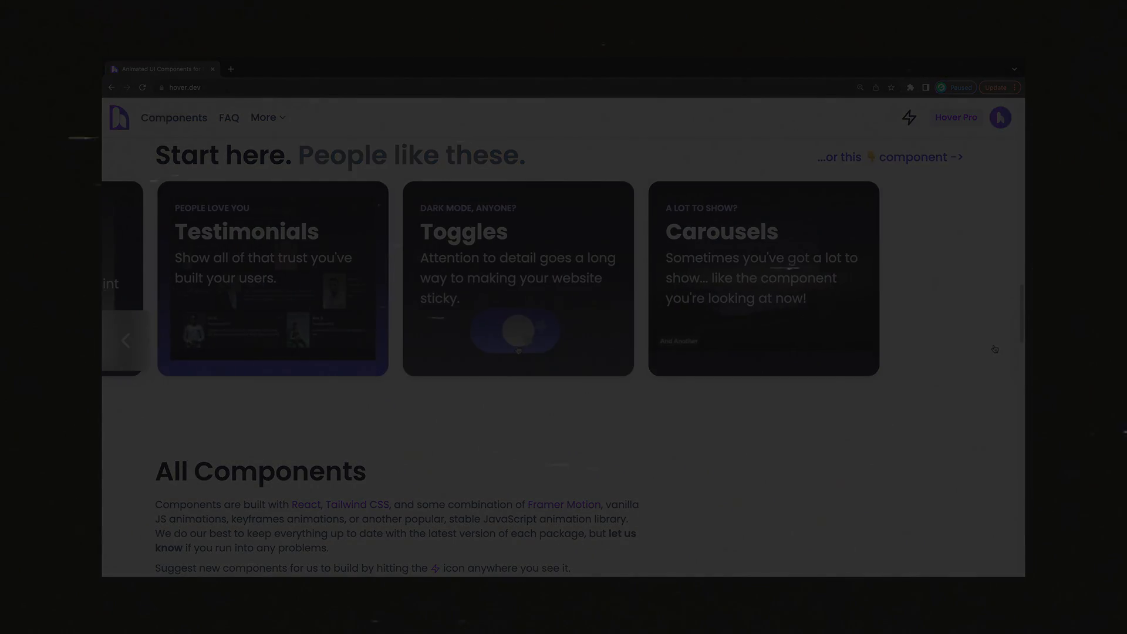